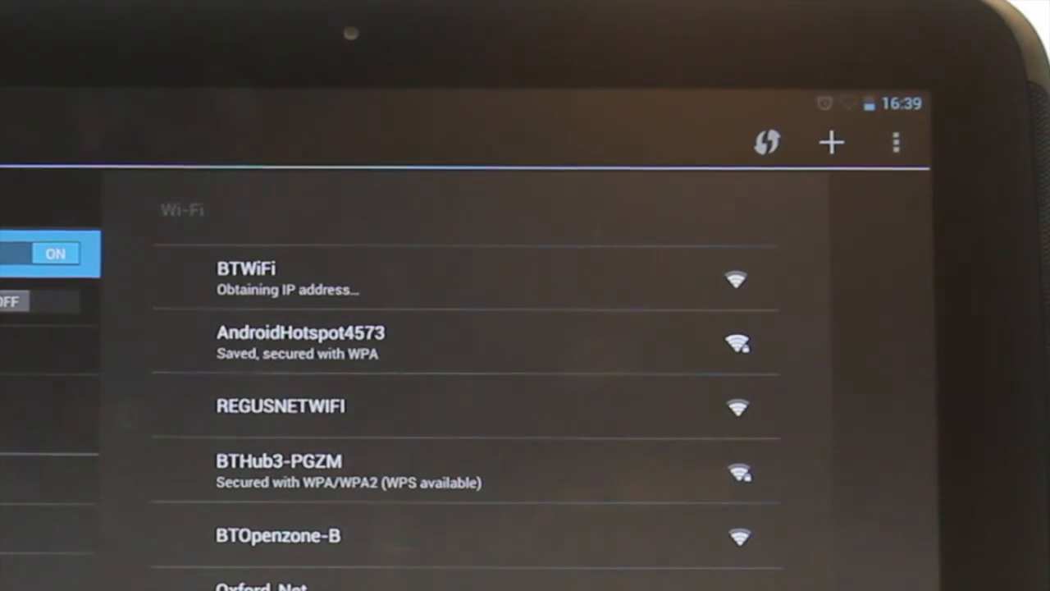
Step: Connect the tablet to the AndroidHotspot4573 Wi-Fi network
click(896, 141)
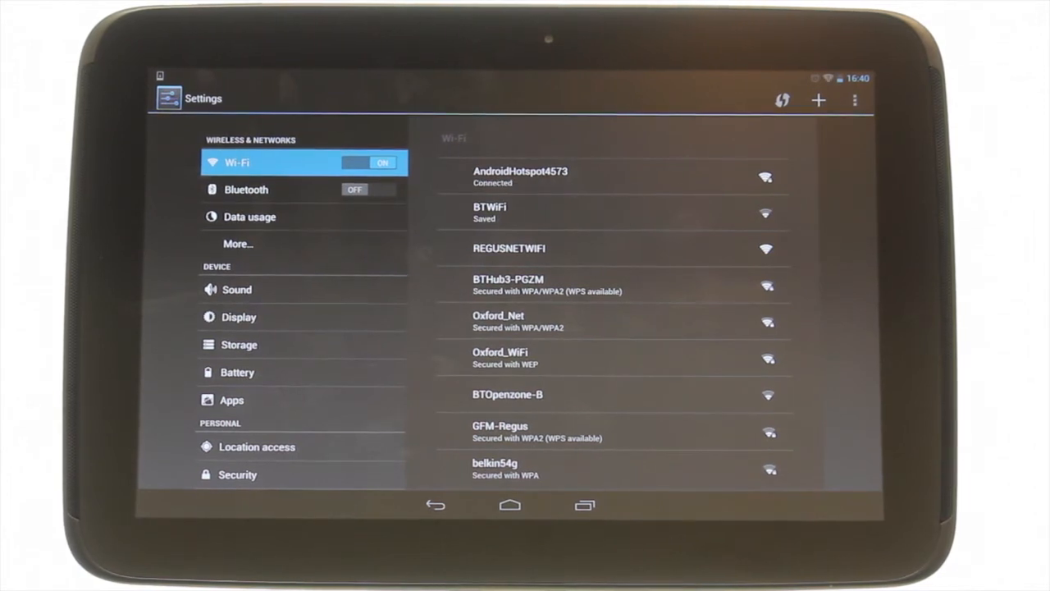
click(508, 506)
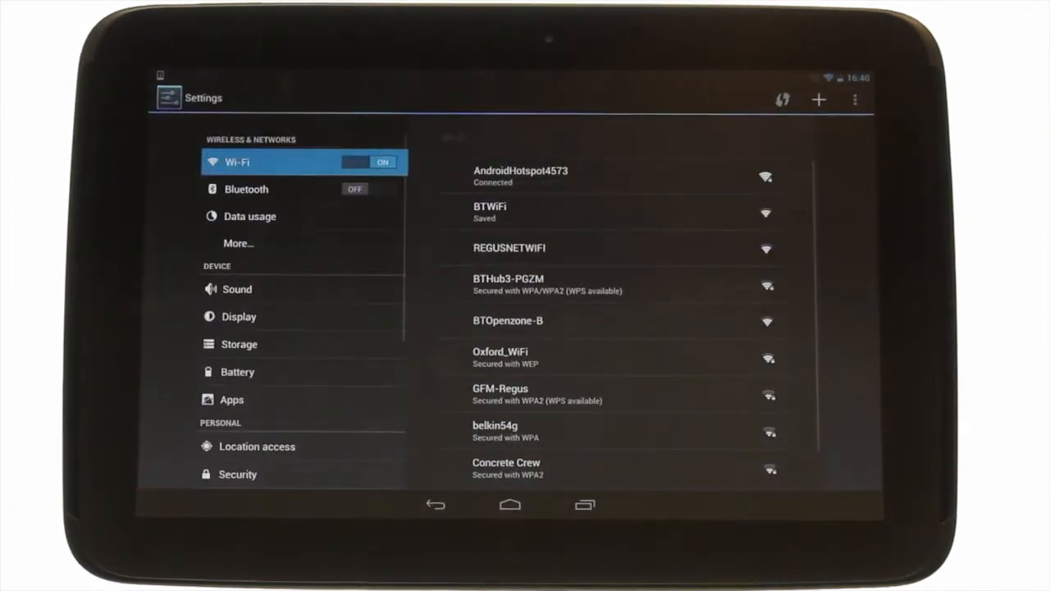
click(509, 505)
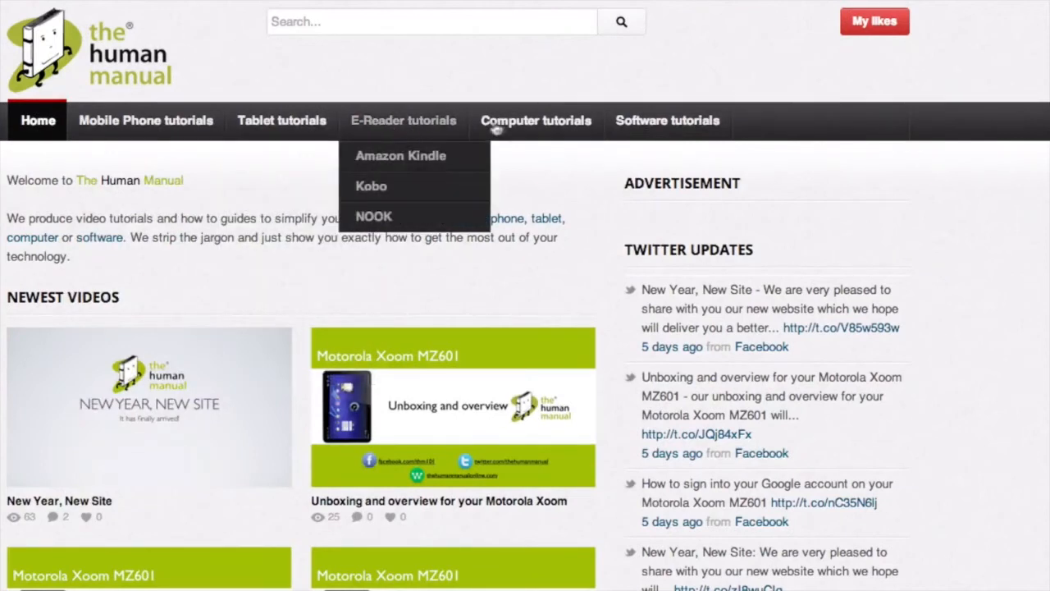
mouse_move(666, 120)
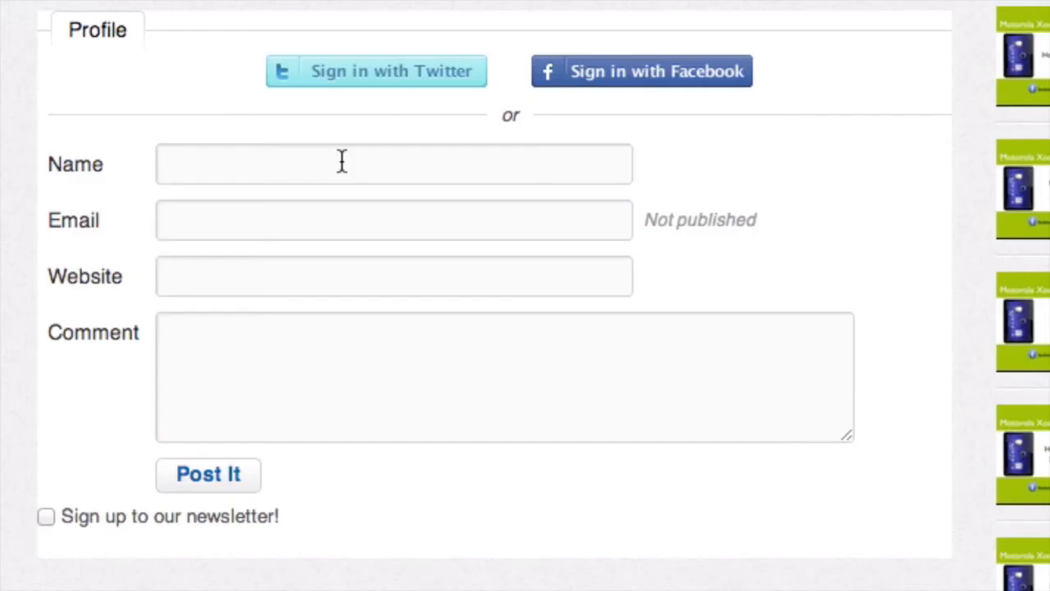
Step: Write the comment 'Loved the video thanks. How do you change this to be'
text(Loved the video t)
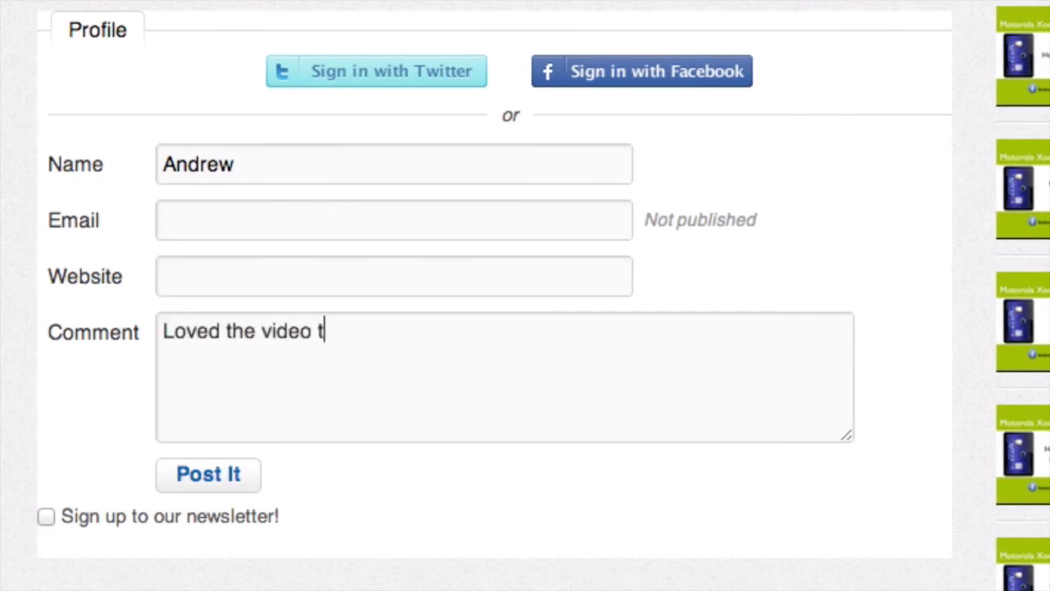
text(hanks. How do you change this to be)
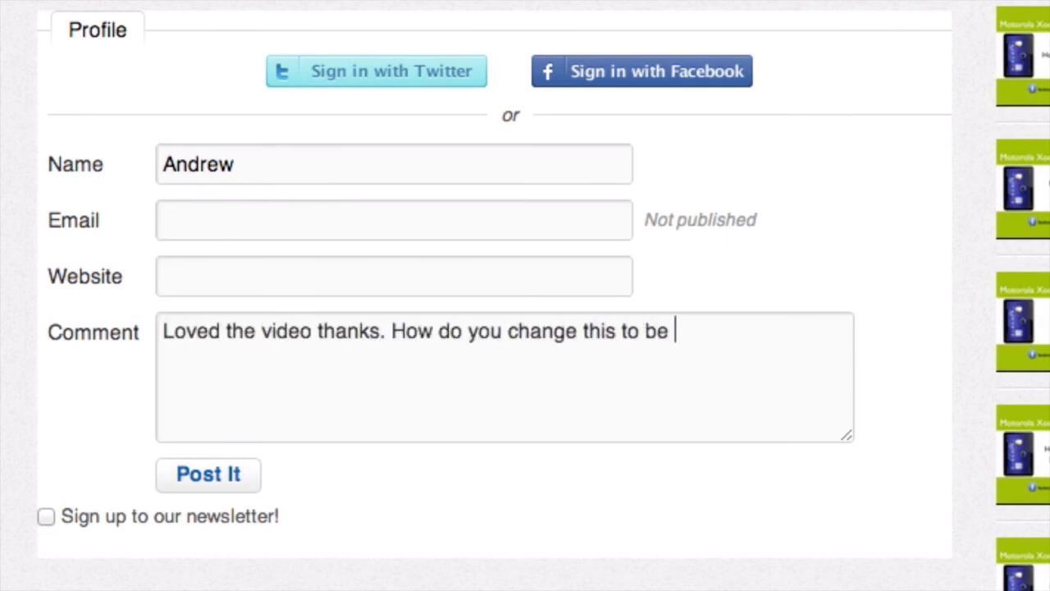